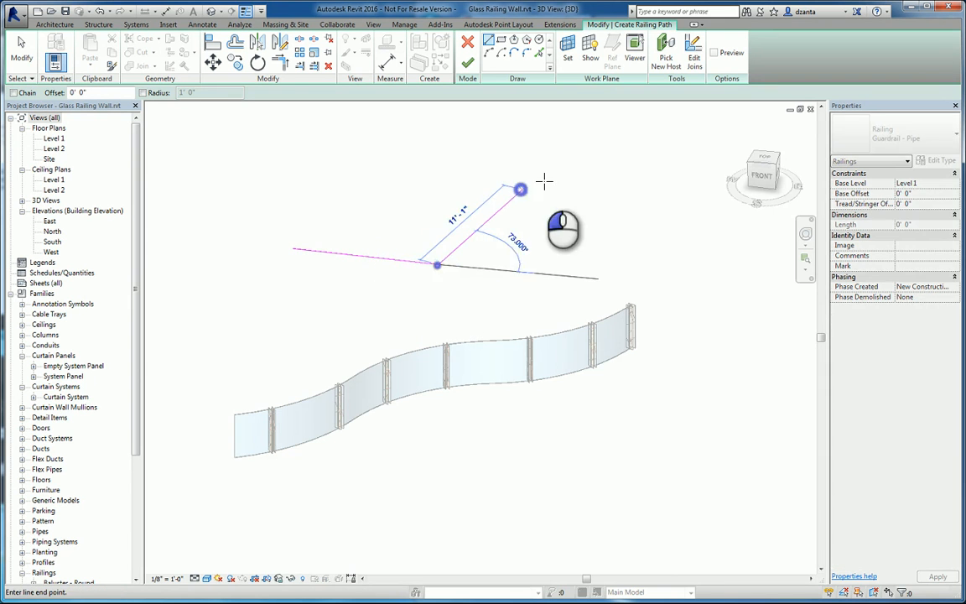
Place the end point of the second railing path line.
{"action": "left_click", "coordinate": [468, 48]}
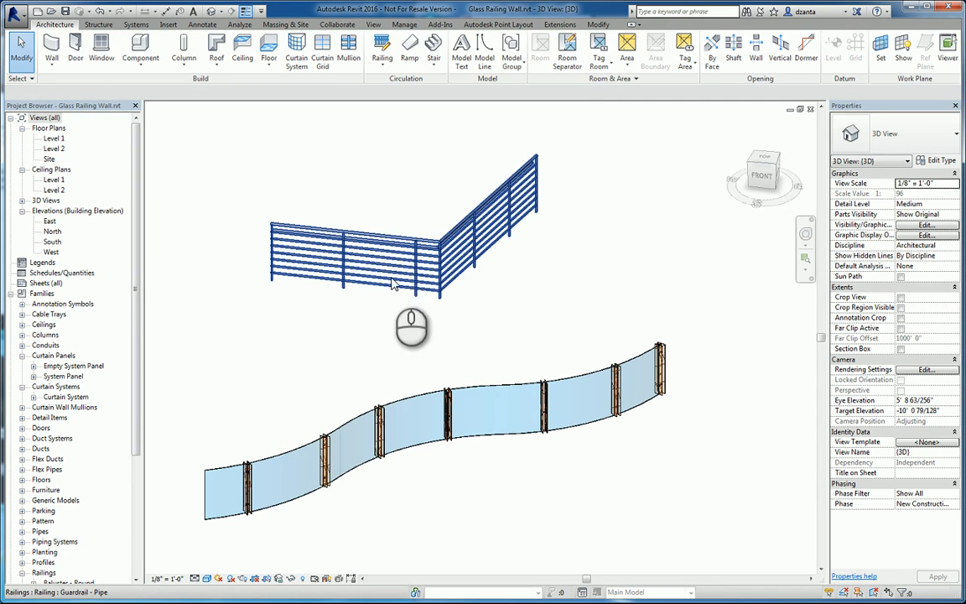
{"action": "left_click", "coordinate": [395, 252]}
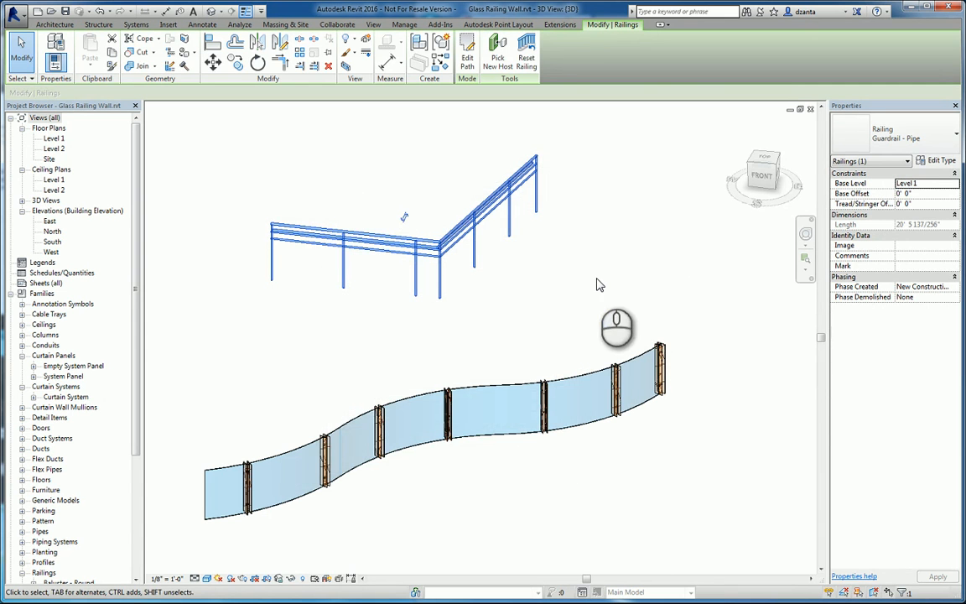
{"action": "left_click", "coordinate": [935, 160]}
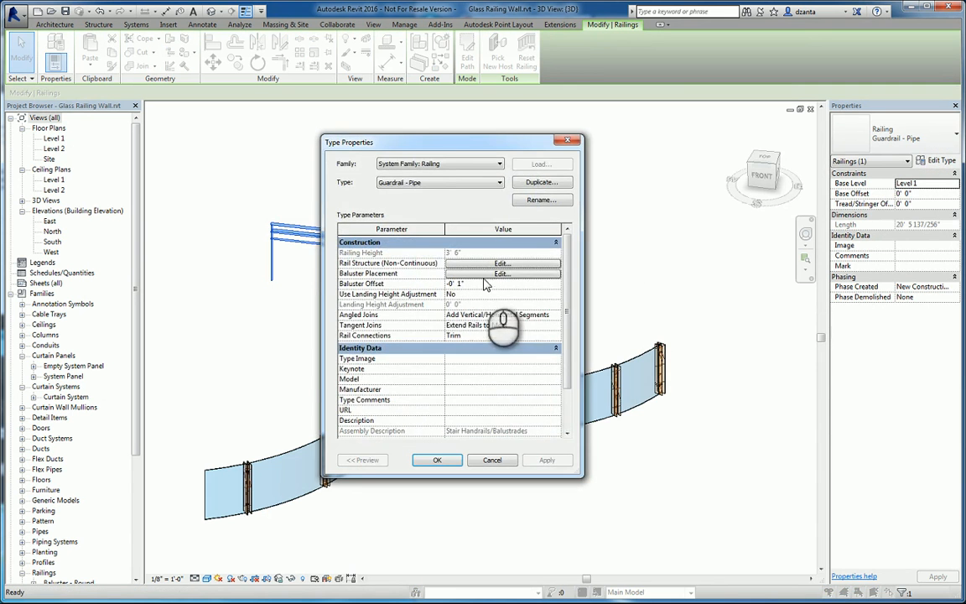
{"action": "left_click", "coordinate": [501, 273]}
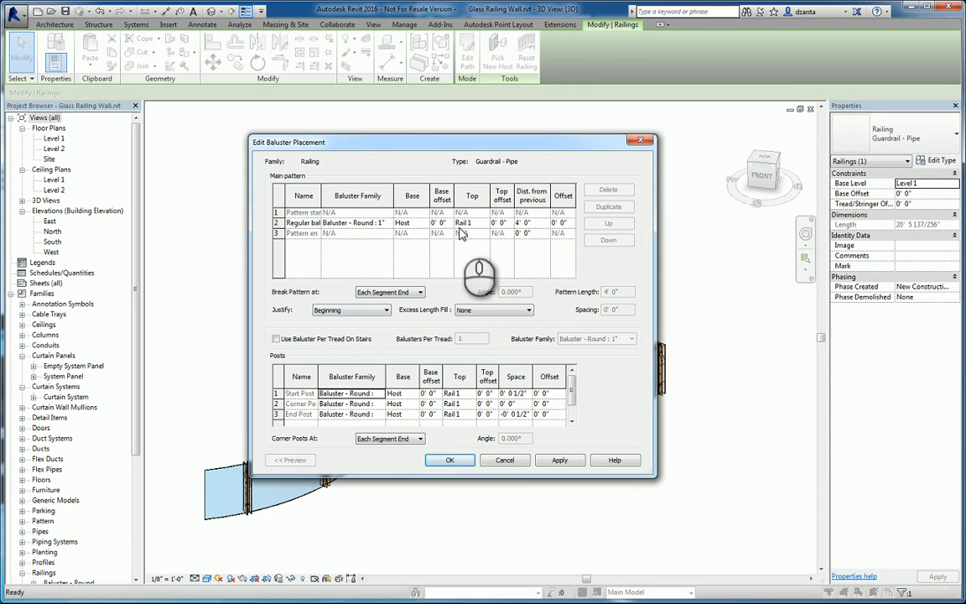
{"action": "mouse_move", "coordinate": [528, 246]}
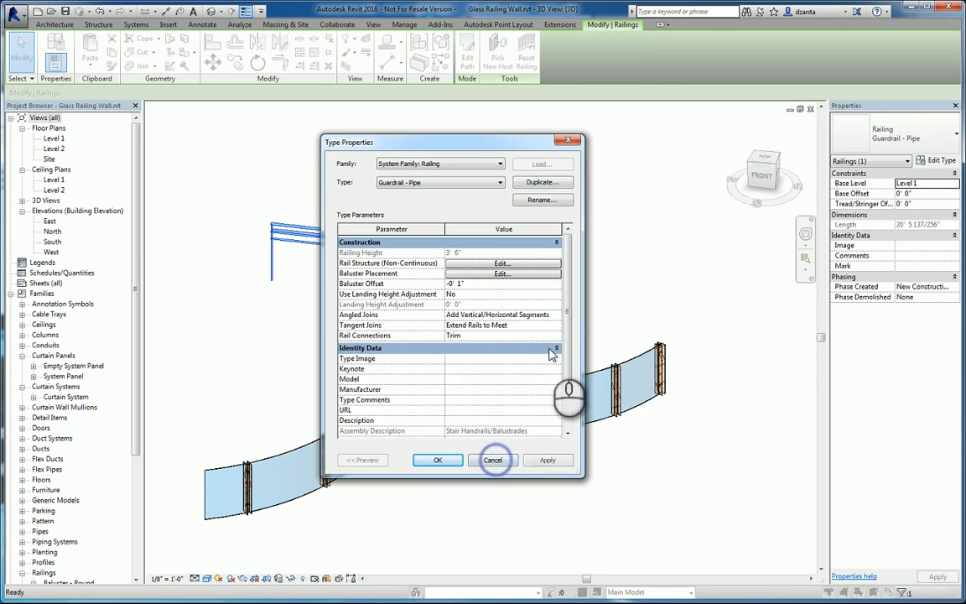
{"action": "left_click", "coordinate": [493, 460]}
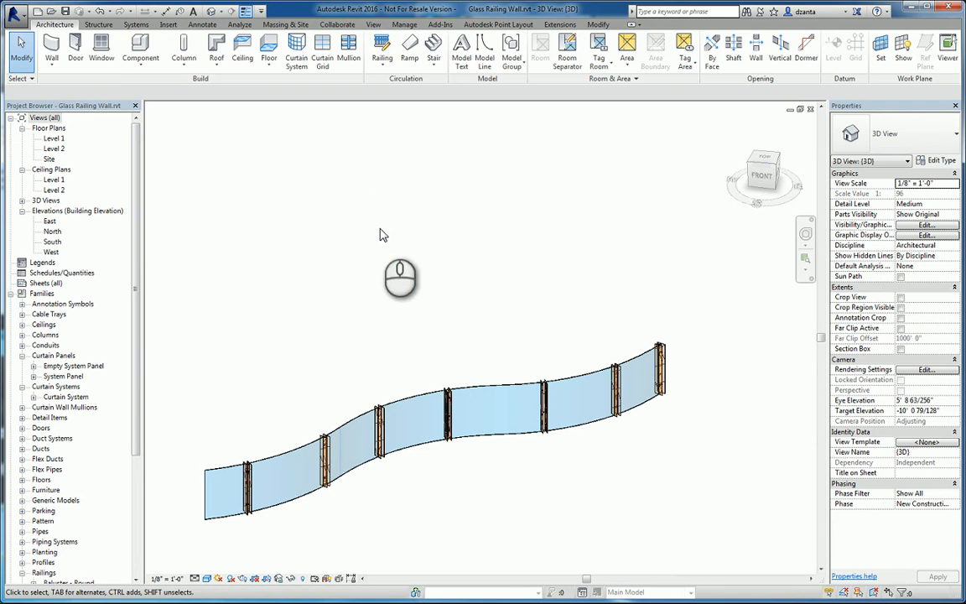
Select one segment of the curved glass wall to show its properties.
{"action": "left_click", "coordinate": [419, 411]}
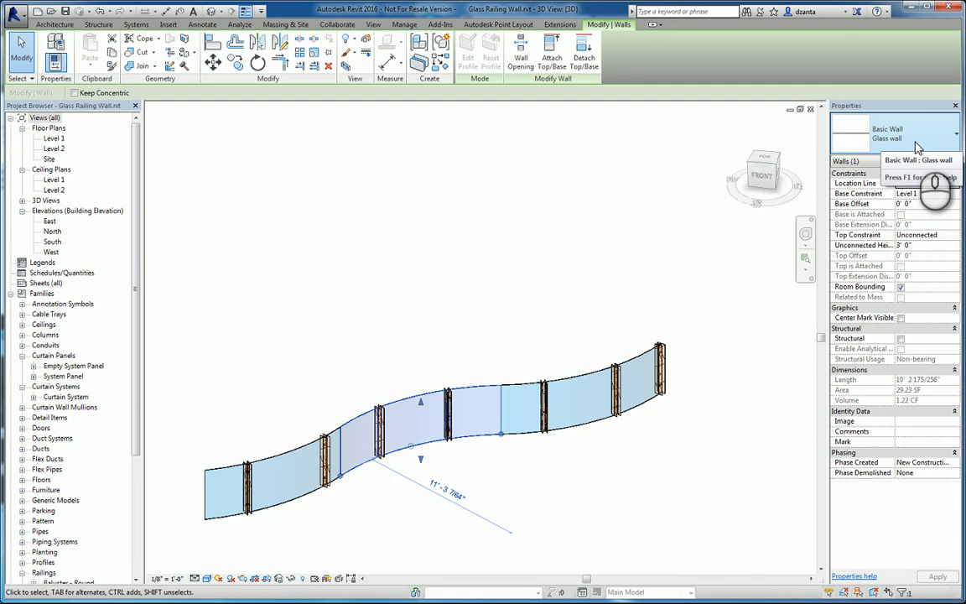
{"action": "left_click", "coordinate": [938, 160]}
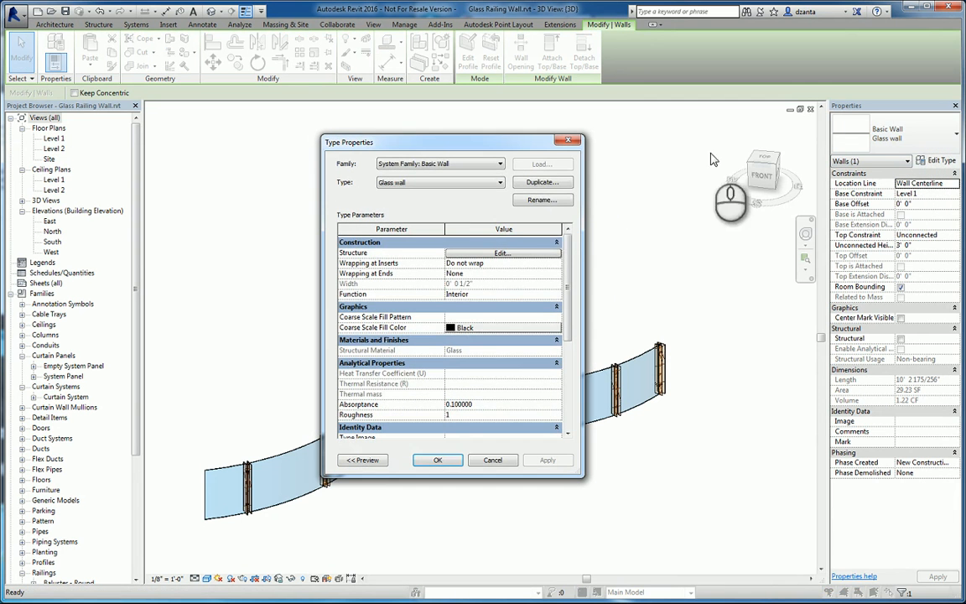
{"action": "left_click", "coordinate": [501, 252]}
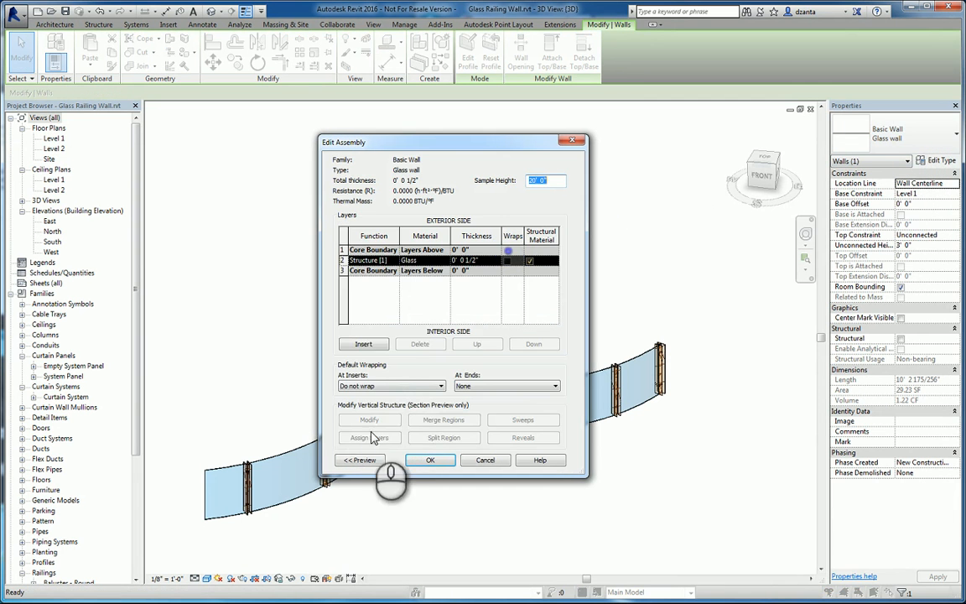
{"action": "left_click", "coordinate": [360, 460]}
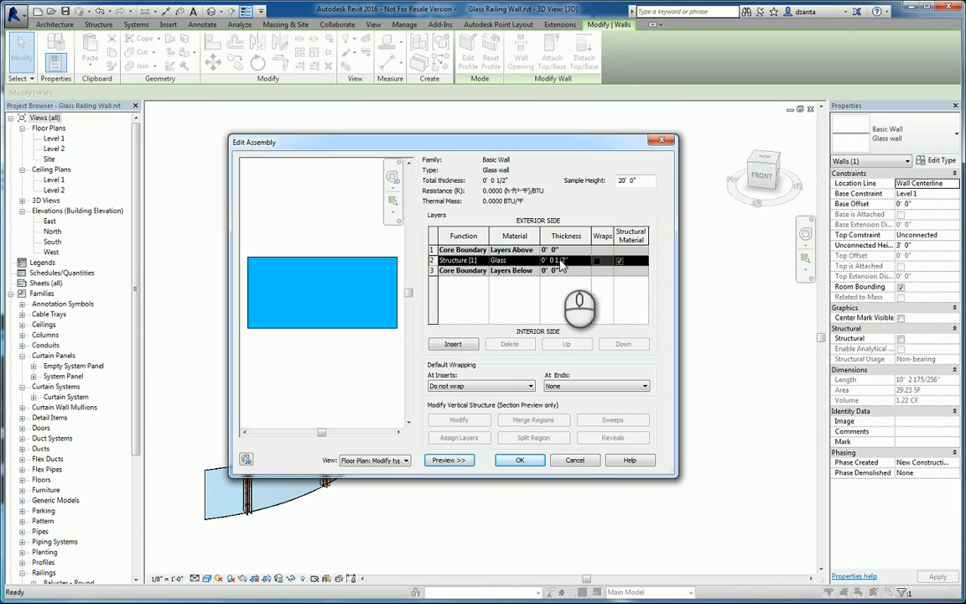
{"action": "left_click", "coordinate": [519, 460]}
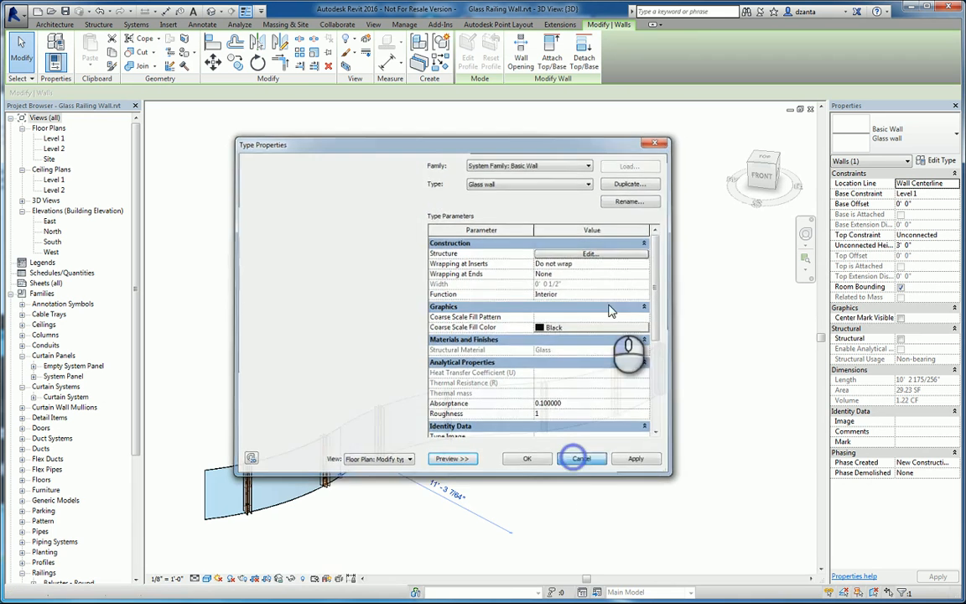
{"action": "left_click", "coordinate": [582, 458]}
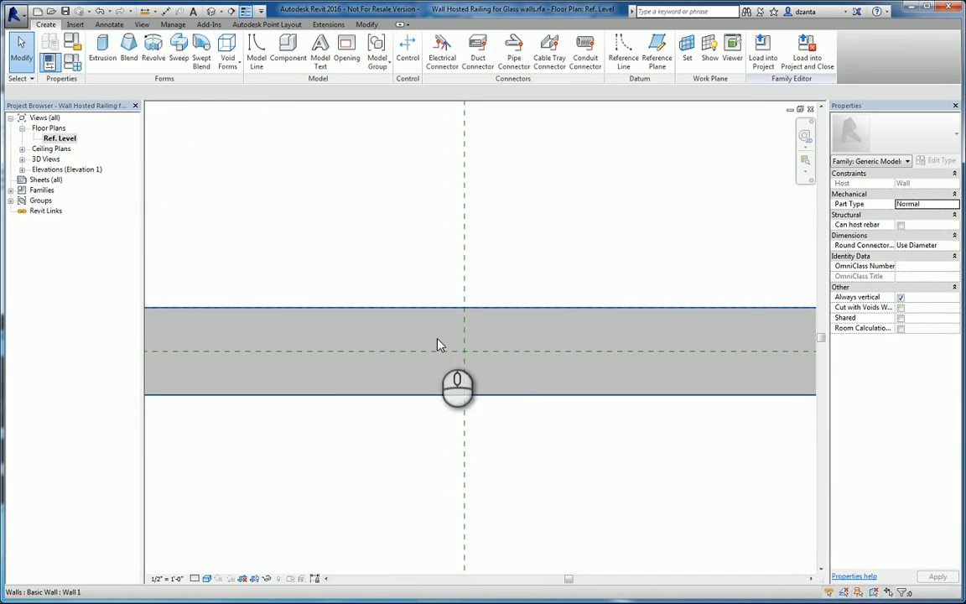
Switch to the Ref. Level floor plan of the wall-hosted railing family.
{"action": "left_click", "coordinate": [208, 578]}
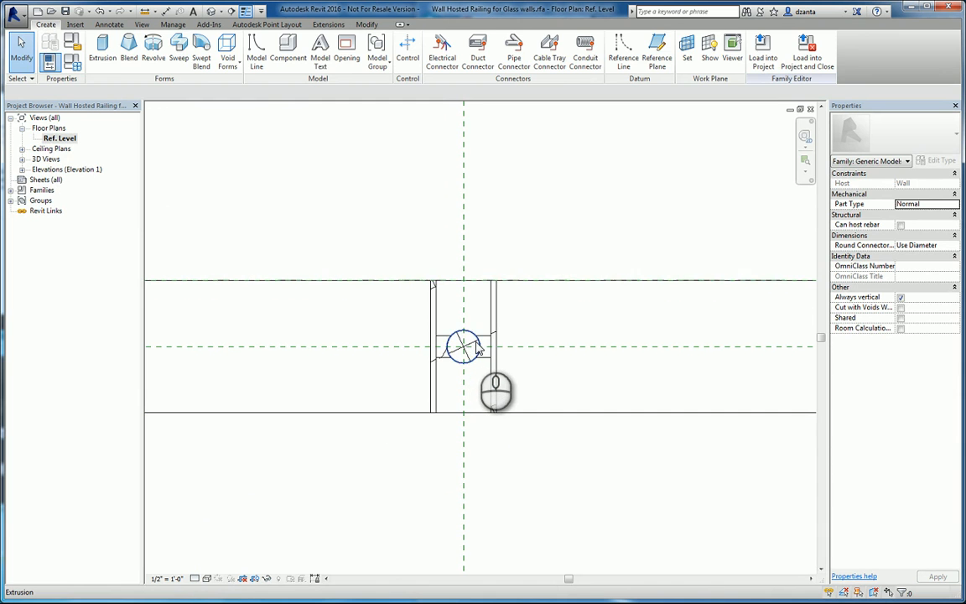
Select the round post extrusion before viewing it in 3D.
{"action": "left_click", "coordinate": [464, 347]}
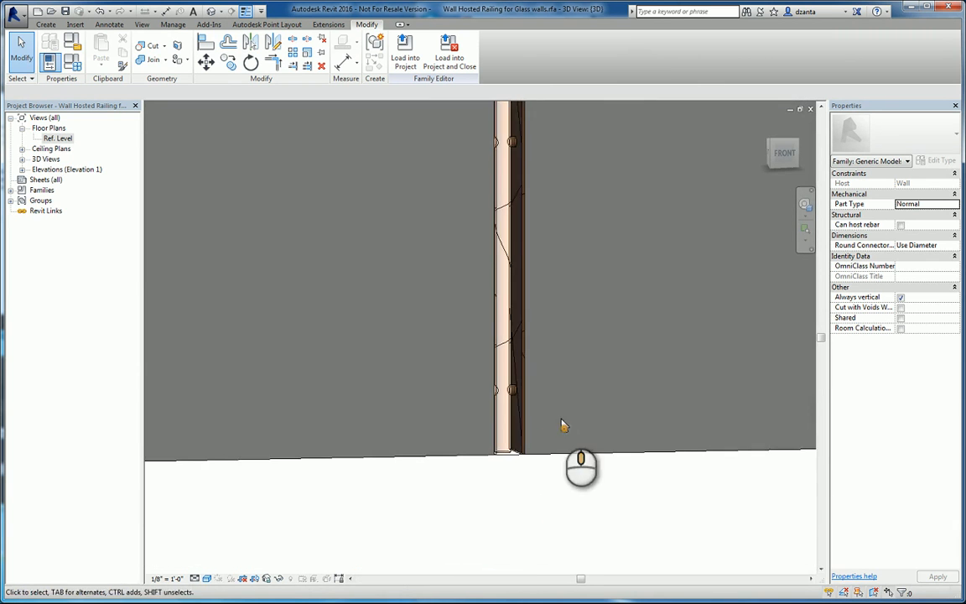
Select the opening cut in the wall, then return to the Ref. Level floor plan.
{"action": "left_click", "coordinate": [518, 462]}
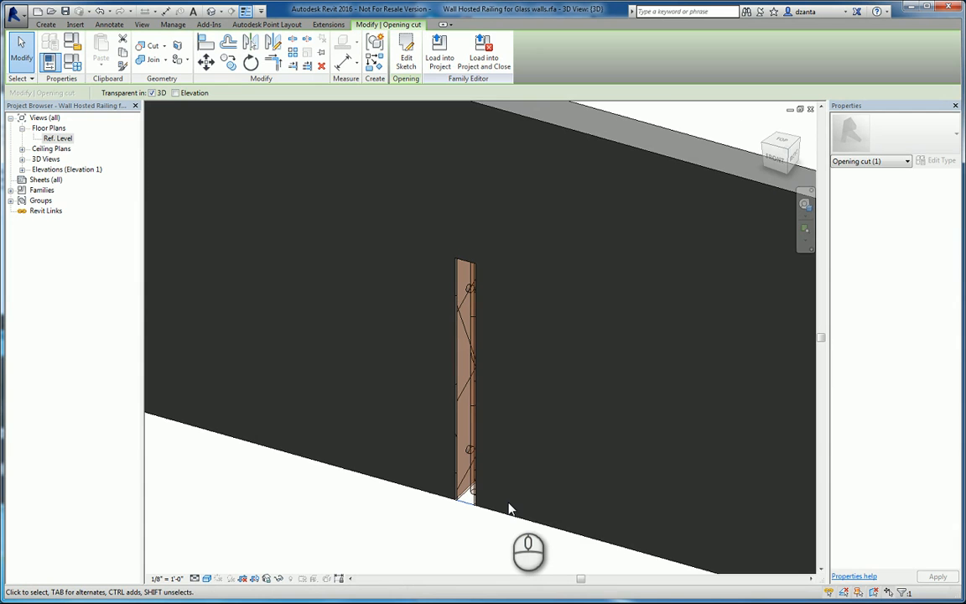
{"action": "mouse_move", "coordinate": [260, 531]}
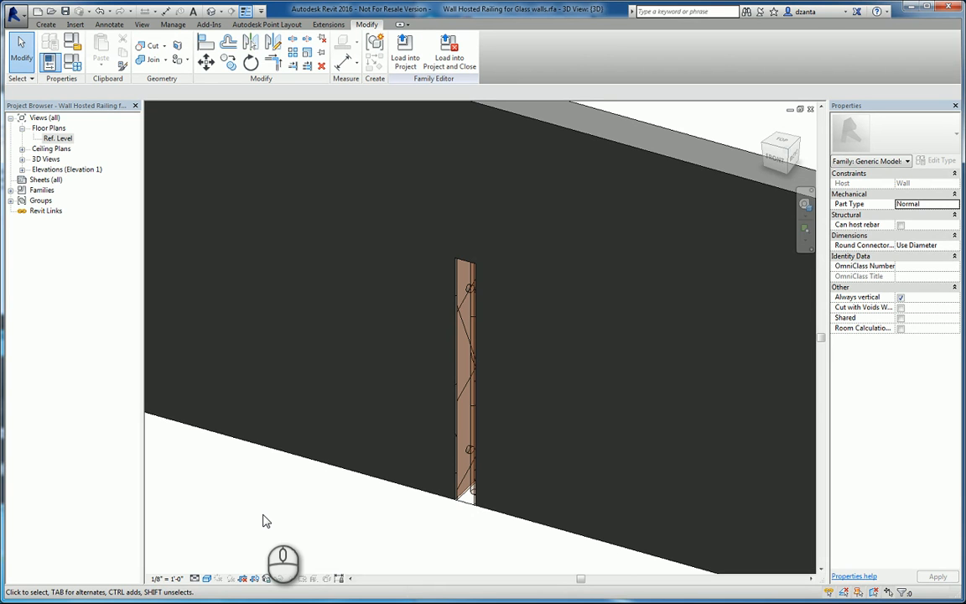
{"action": "double_click", "coordinate": [59, 138]}
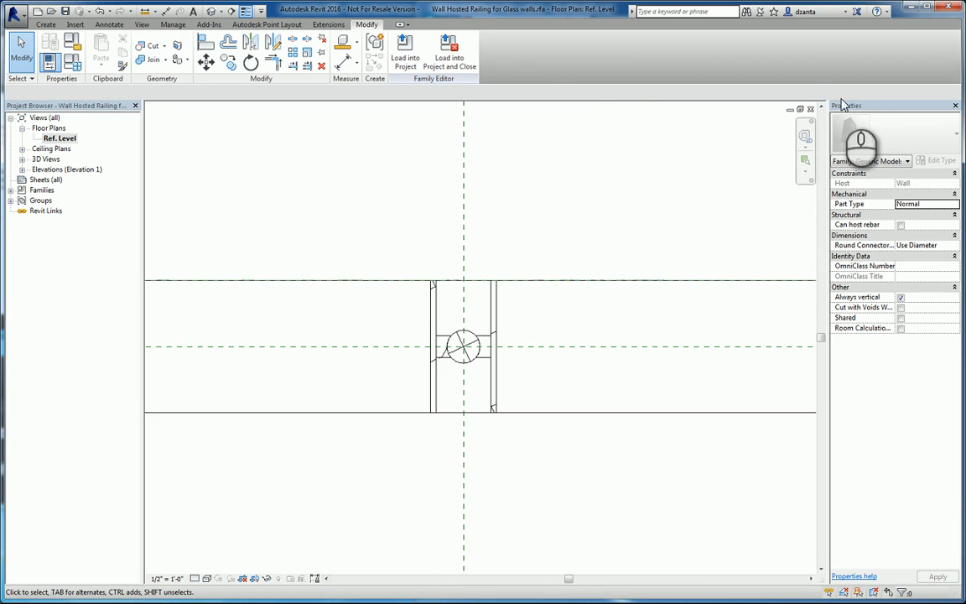